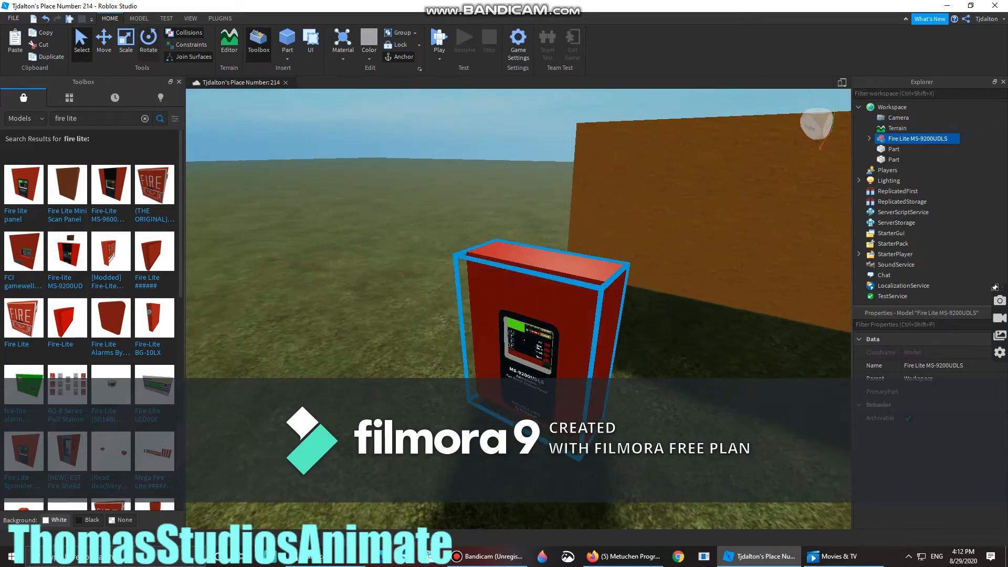
Place the MS-9200UDLS panel on the wall and add the BG-12 pull station beside it.
click(103, 40)
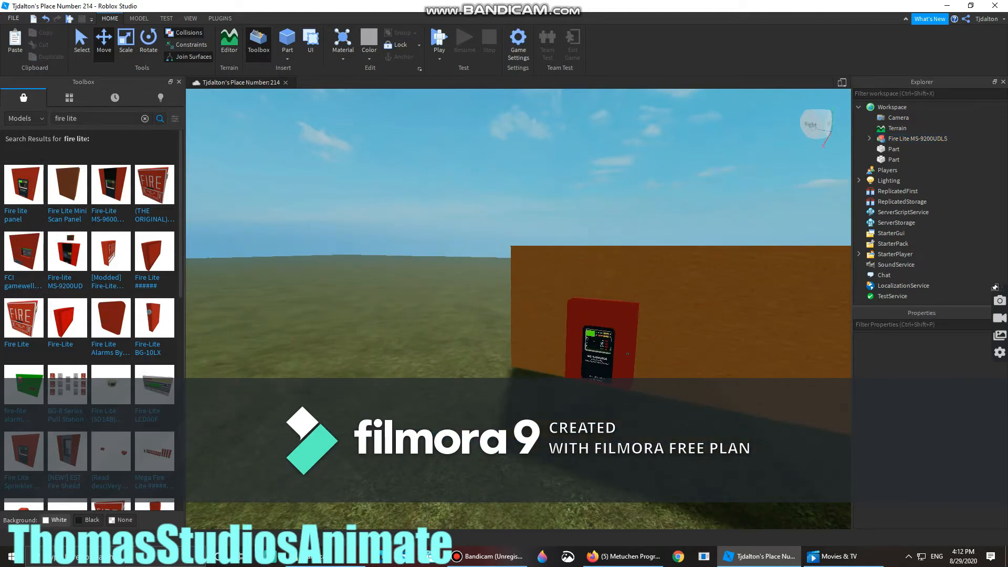
click(96, 118)
text( bg12l)
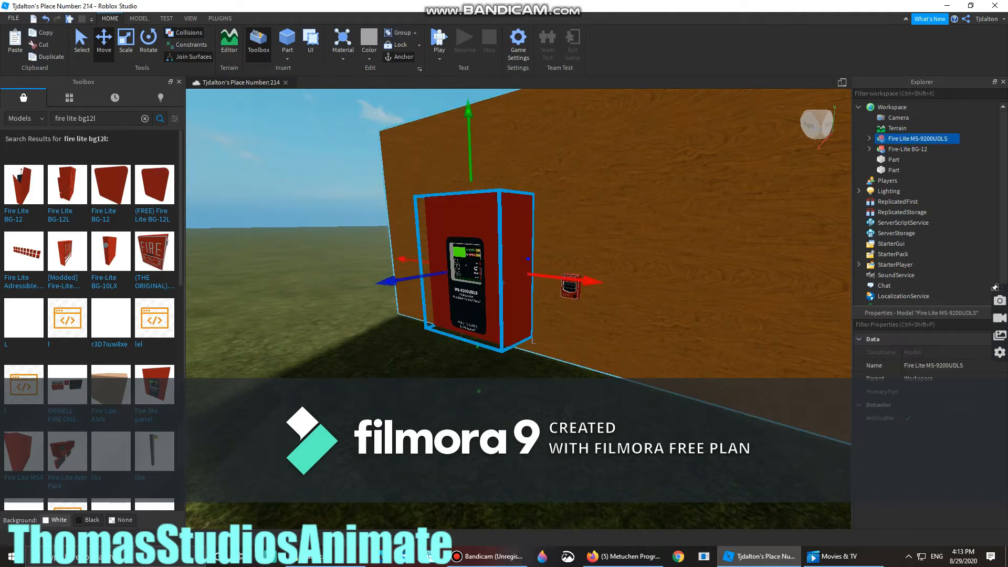
Cut the BG-12 pull station and paste it into the panel's InitiatingDevices folder.
right_click(569, 281)
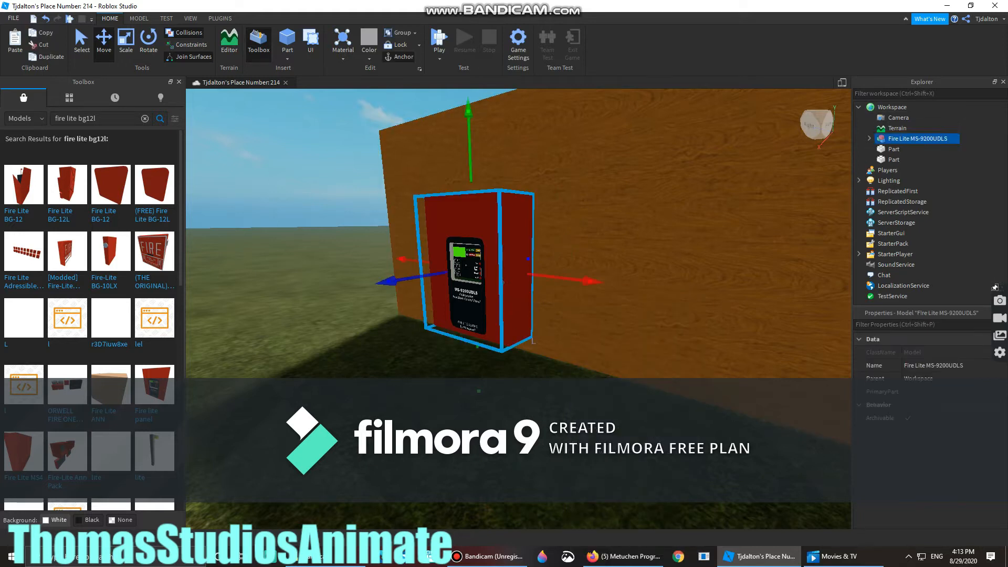
click(859, 138)
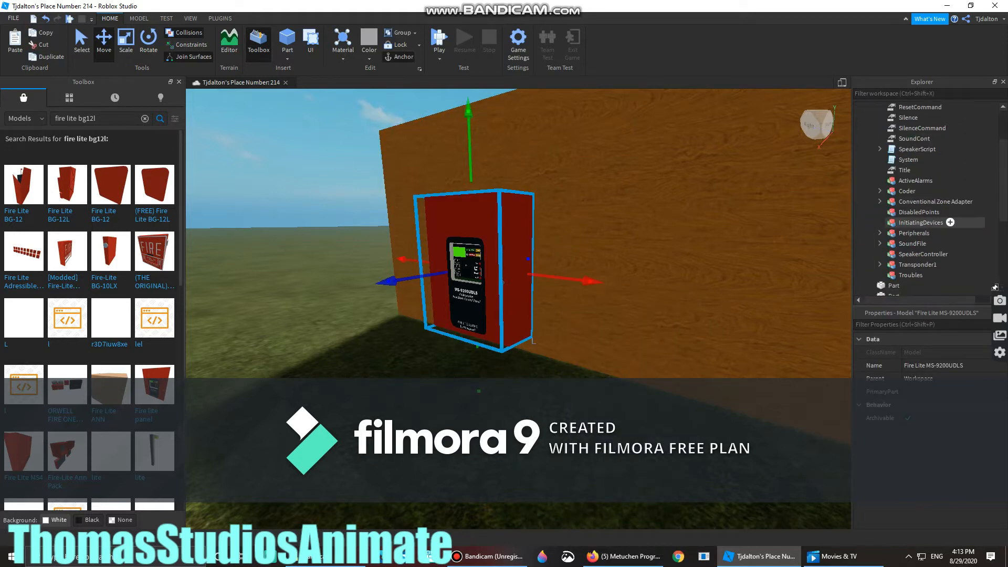
right_click(919, 223)
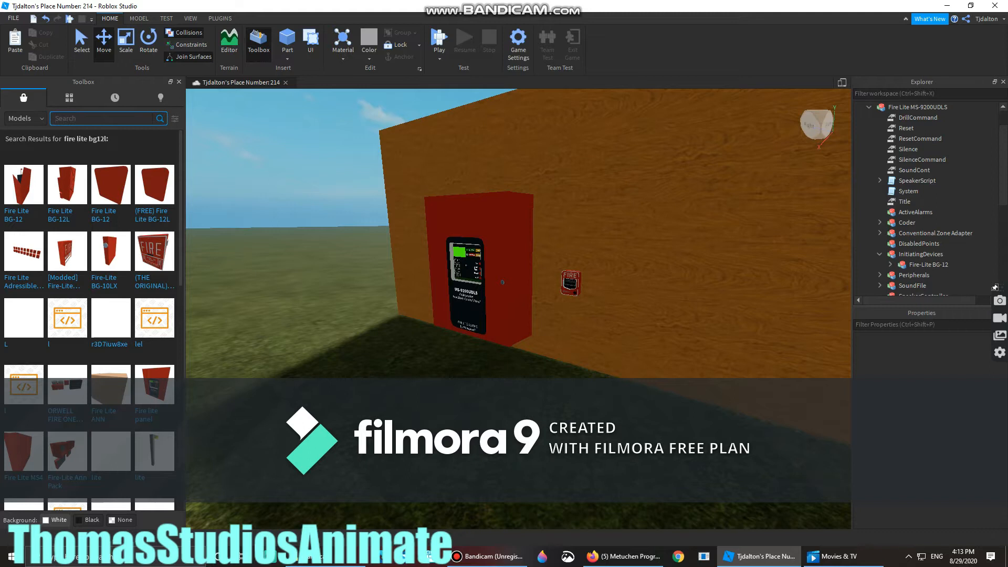
text(system sensor)
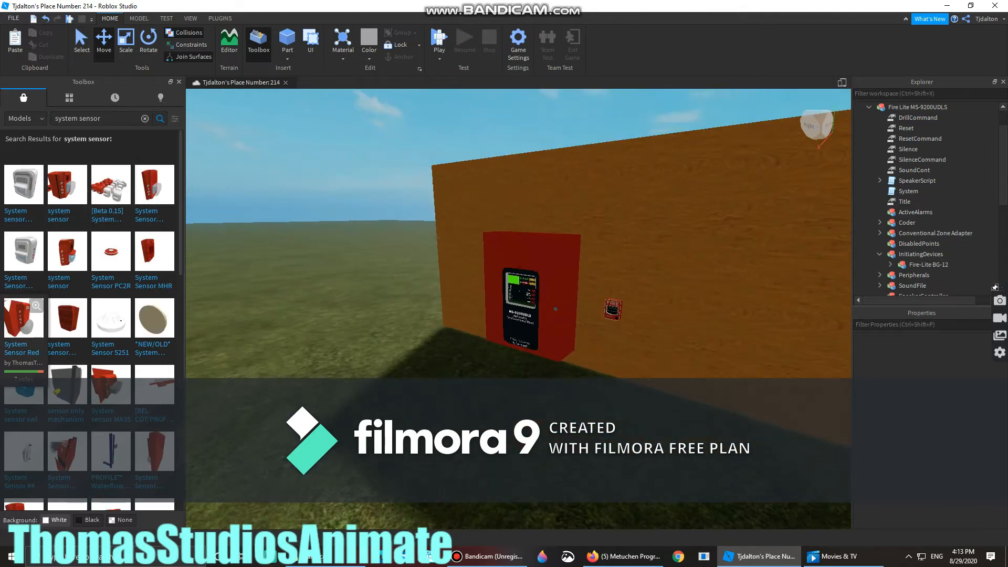
Insert the Edwards 881ALD-AW strobe above the panel and inspect the VoiceEvac NAC Peripheral folder.
scroll(down, 3)
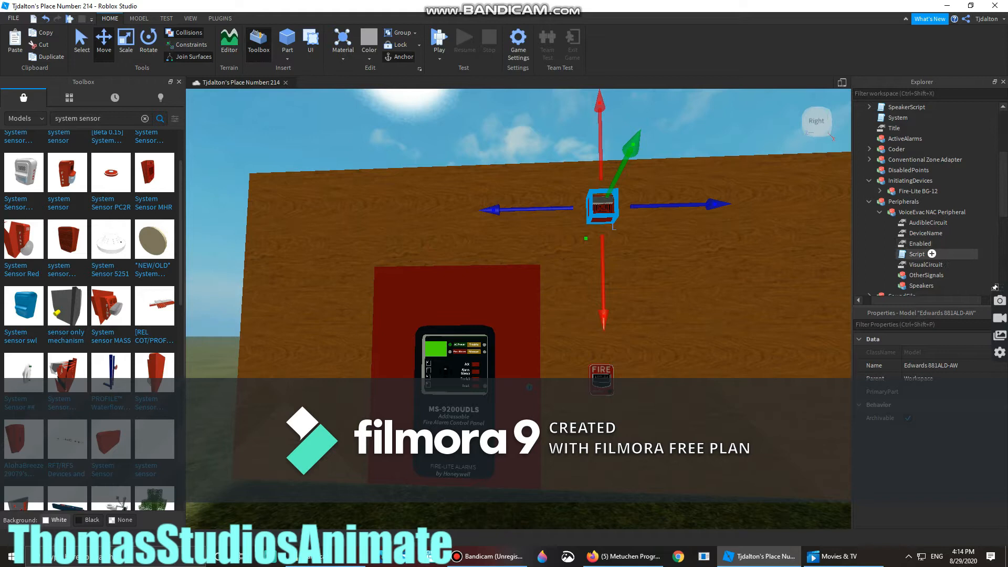
right_click(601, 207)
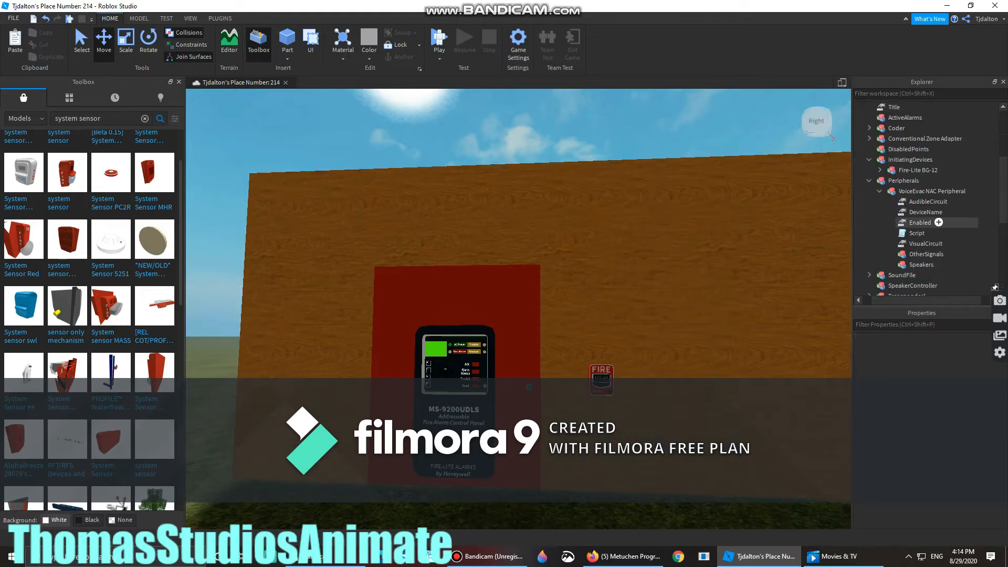
click(924, 254)
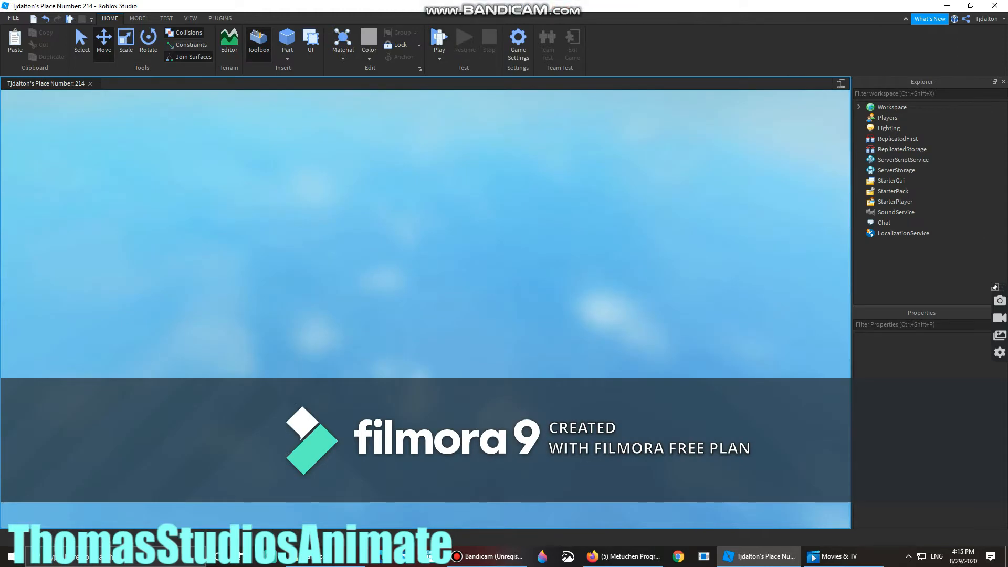
Search the Toolbox for 'reset' key models and start a playtest.
click(438, 42)
text(f)
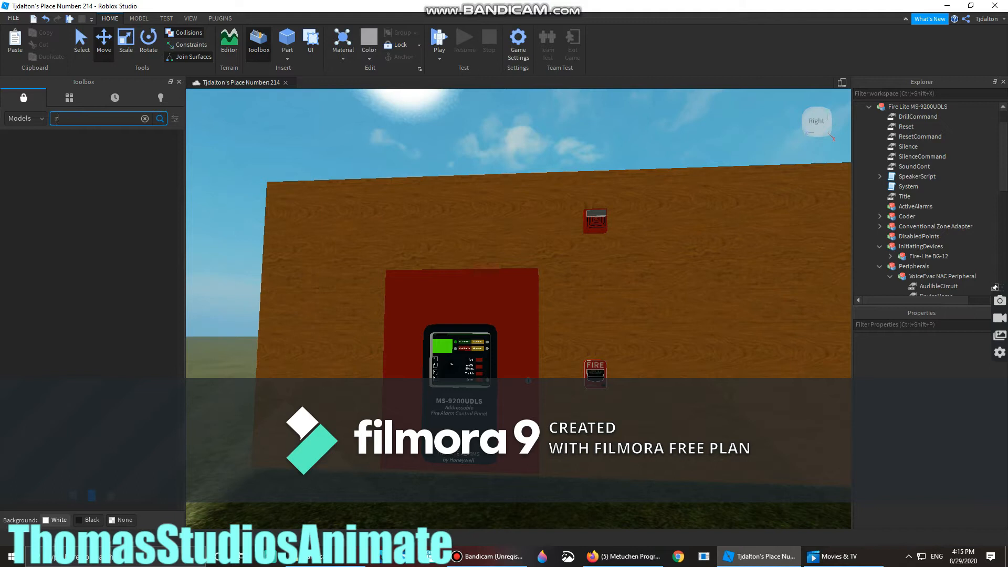
text(reset key)
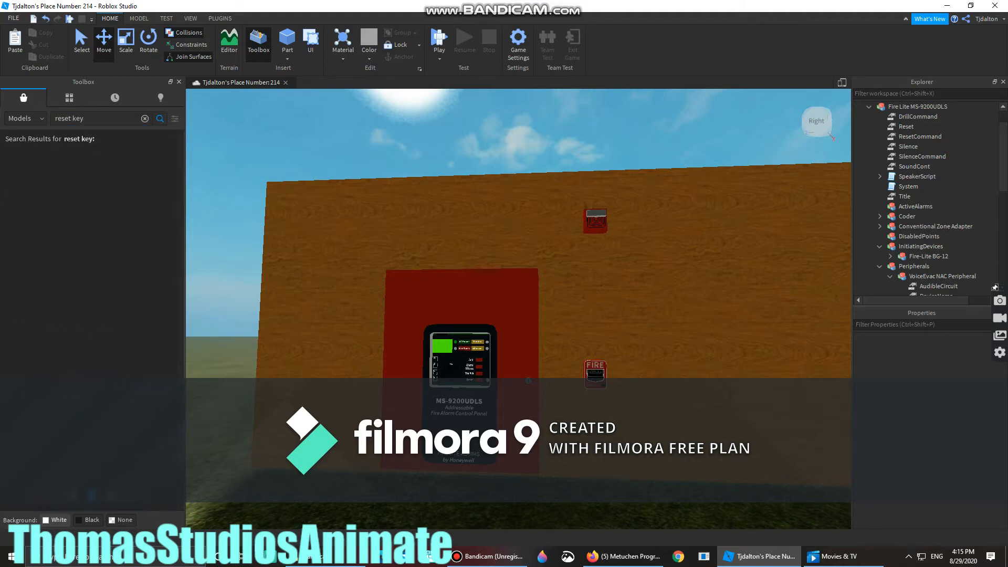
click(160, 118)
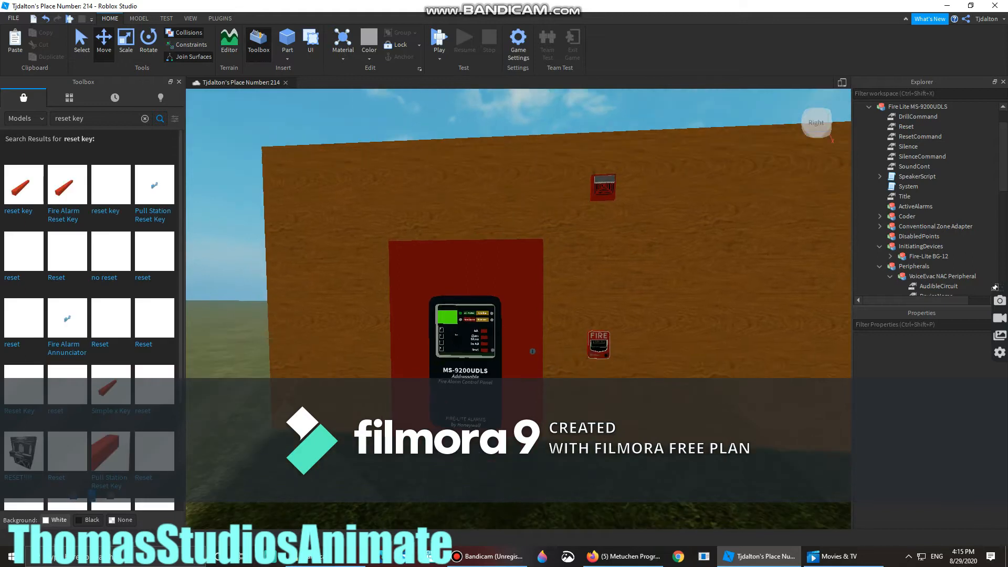
click(153, 184)
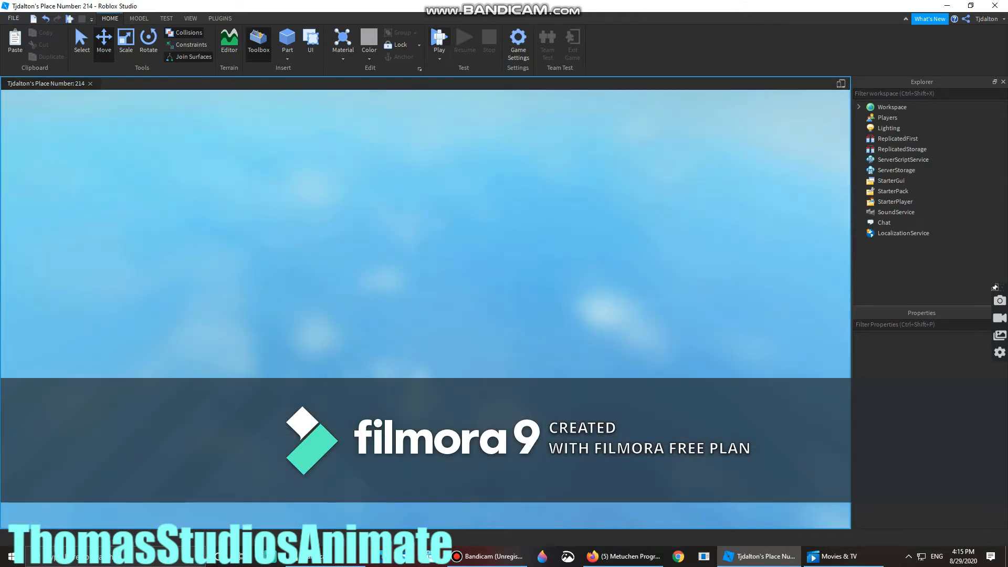
Playtest the place, try the pull station, then stop to resume editing.
click(439, 44)
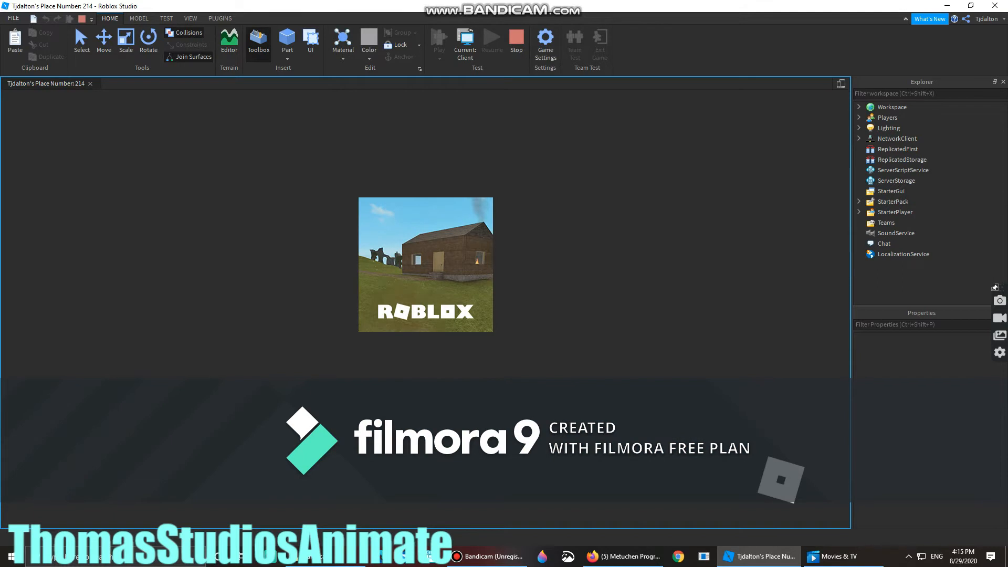
click(229, 42)
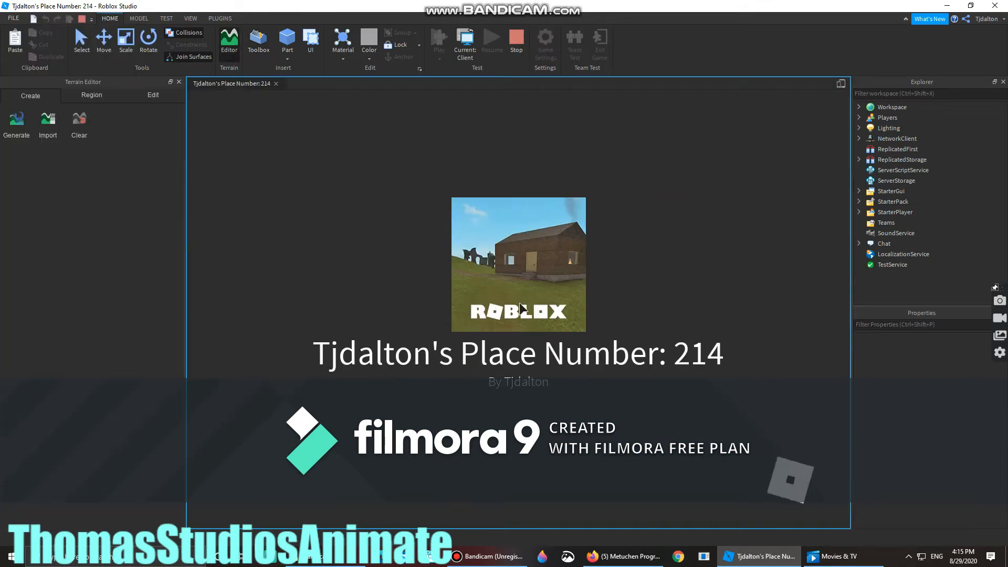
click(439, 43)
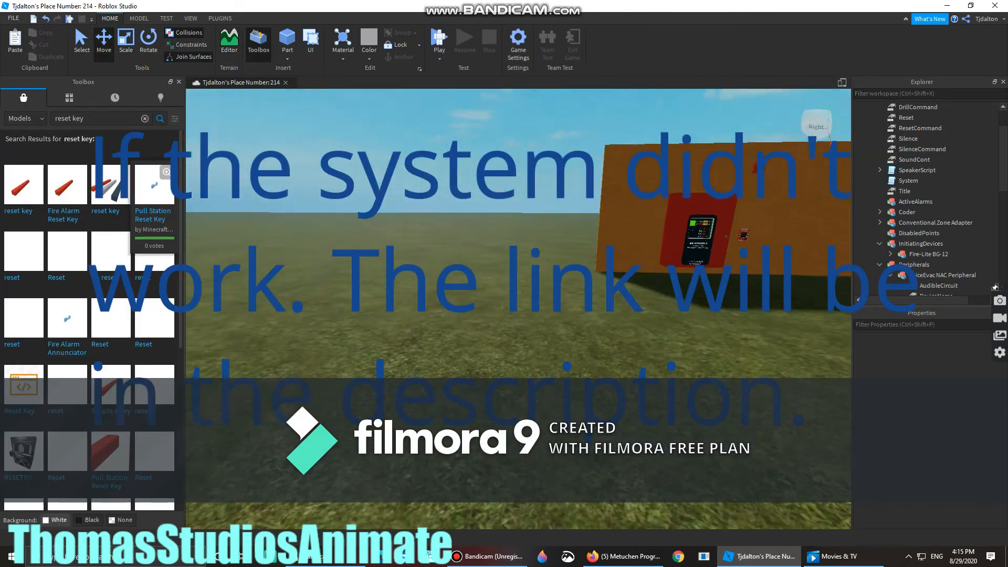
Search the Toolbox for 'fire lite' and scroll through the Fire-Lite models.
click(144, 118)
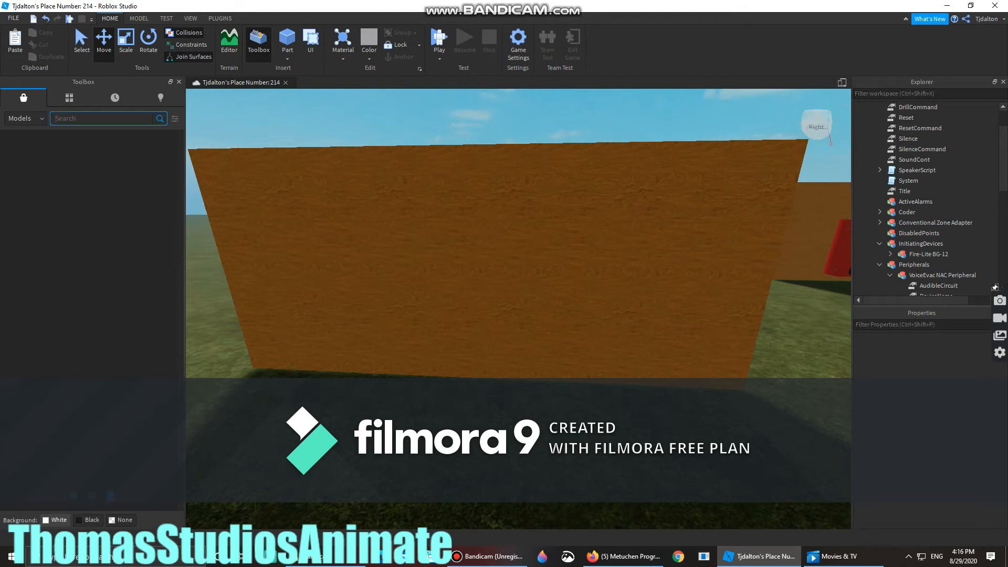
text(fire lite)
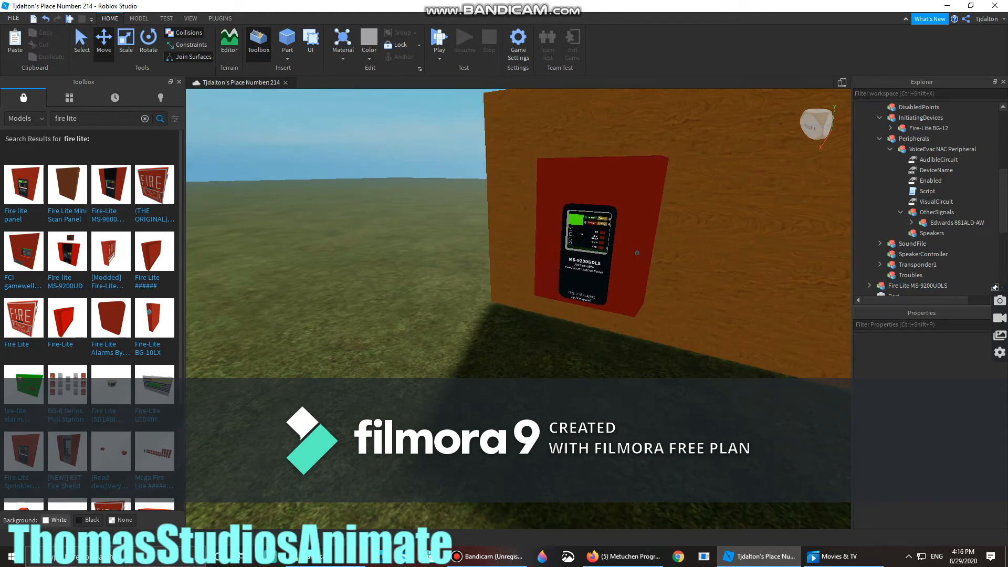
scroll(down, 3)
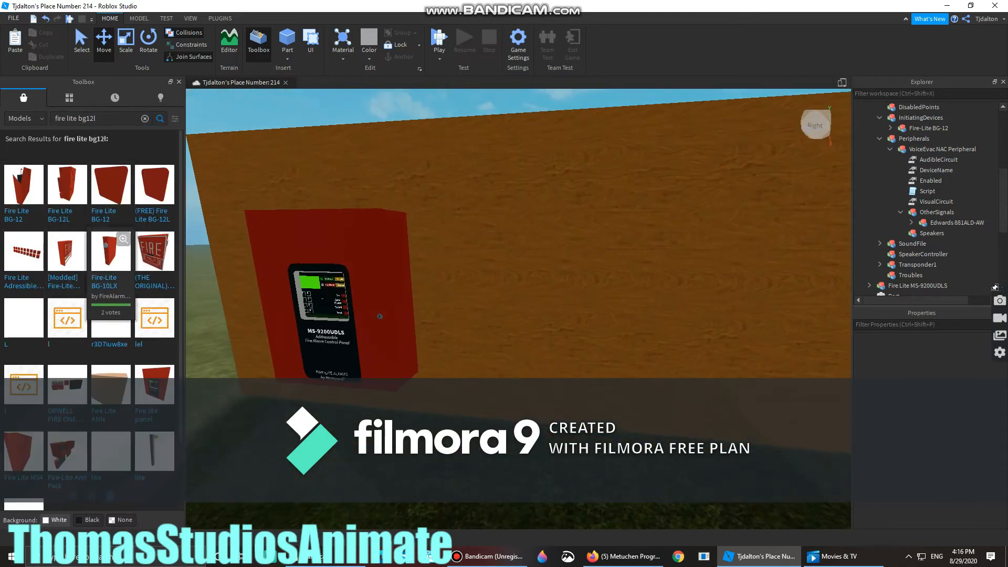
Insert the Fire-Lite BG-12 pull station on the wall beside the second panel.
click(907, 286)
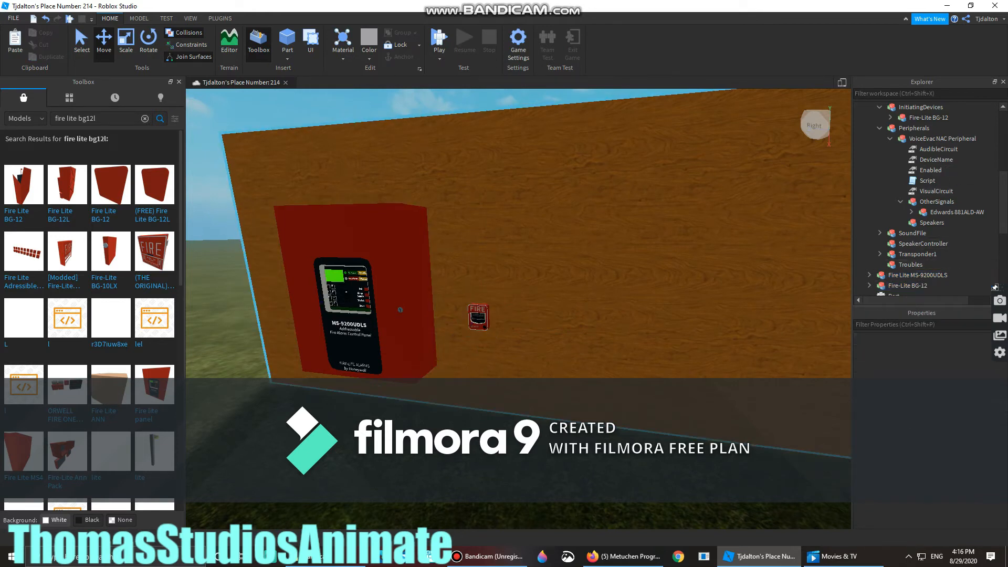
click(144, 118)
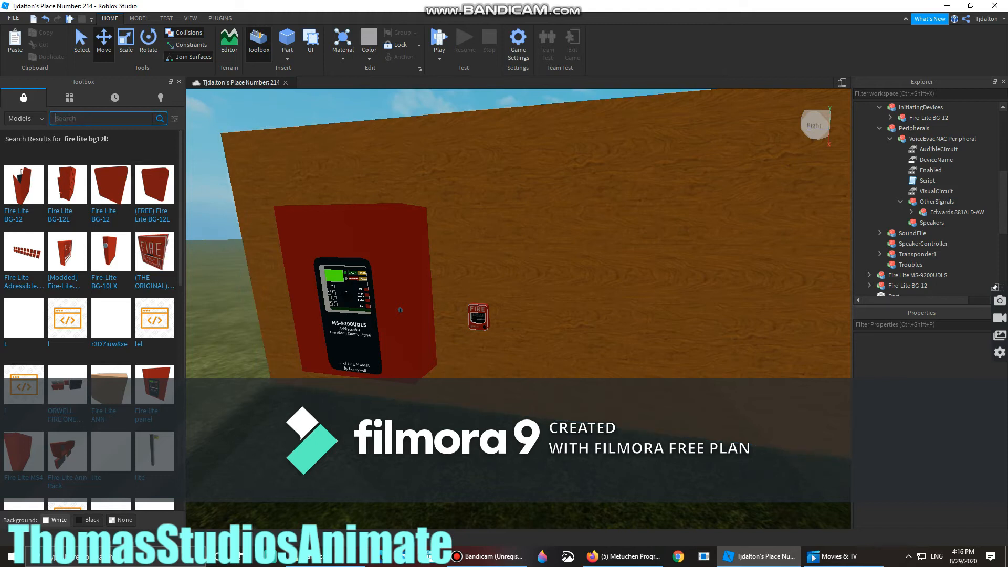
text(system sensor)
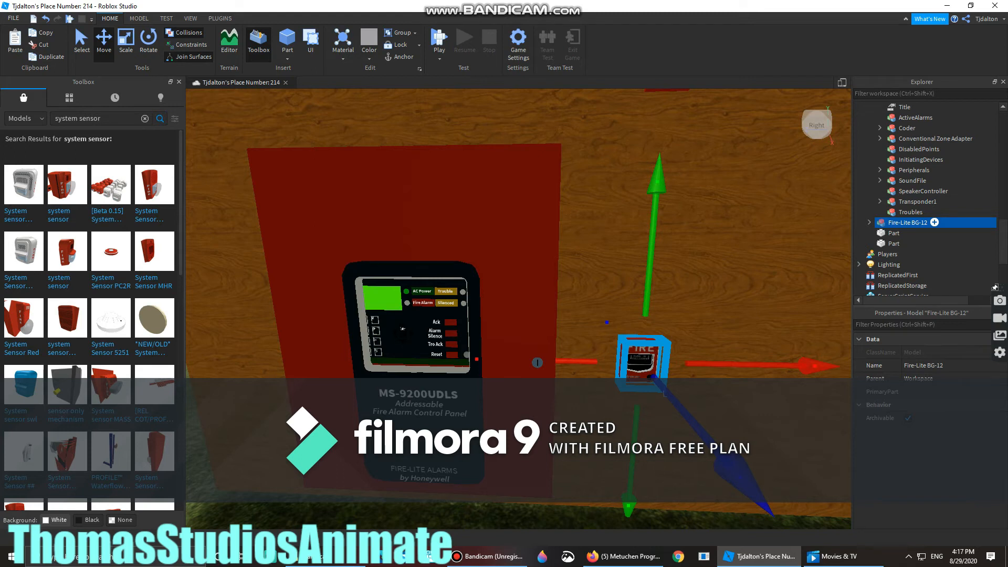
Put the BG-12 in InitiatingDevices, place the strobe above the panel, and start playtesting.
click(926, 160)
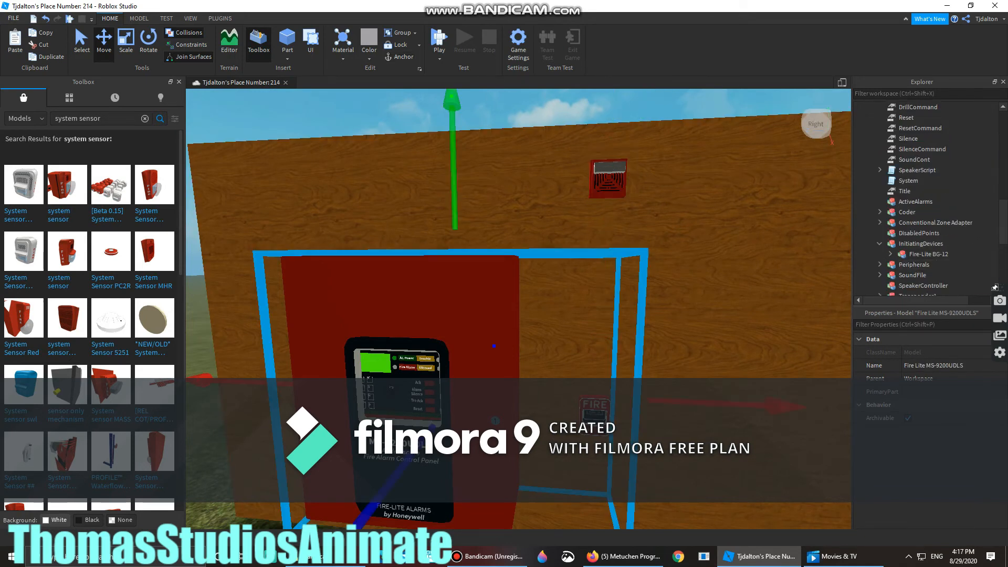
scroll(down, 3)
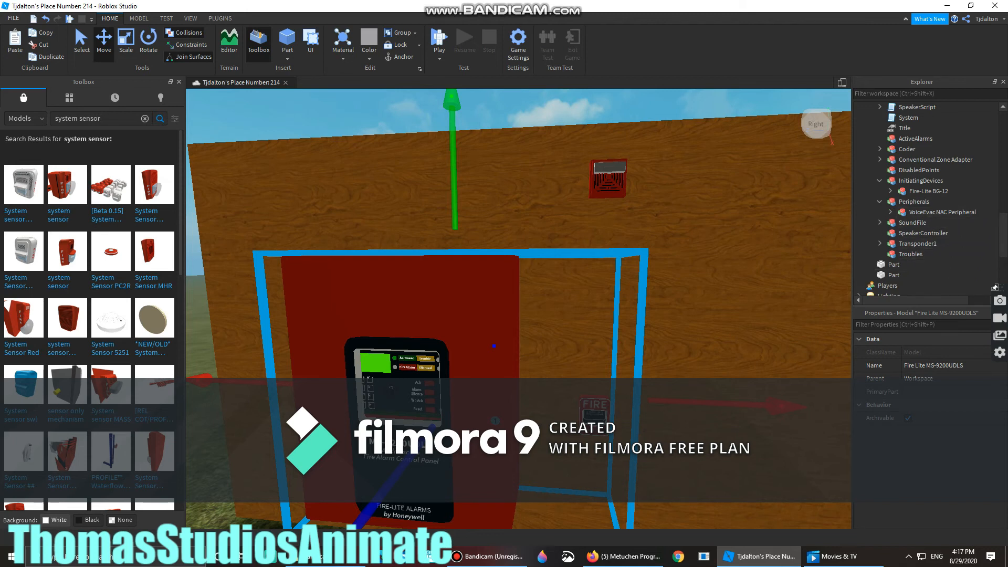
click(879, 212)
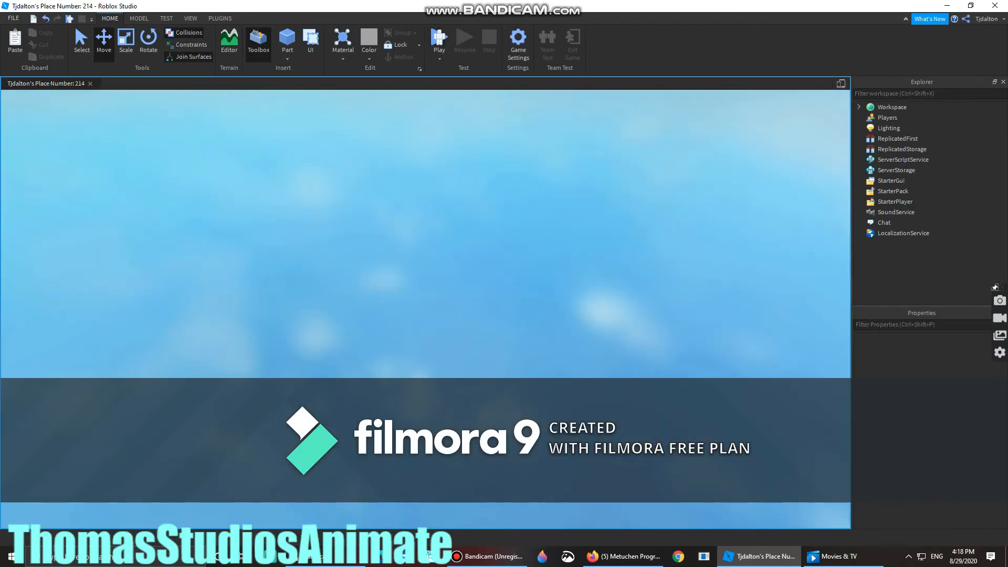
click(439, 40)
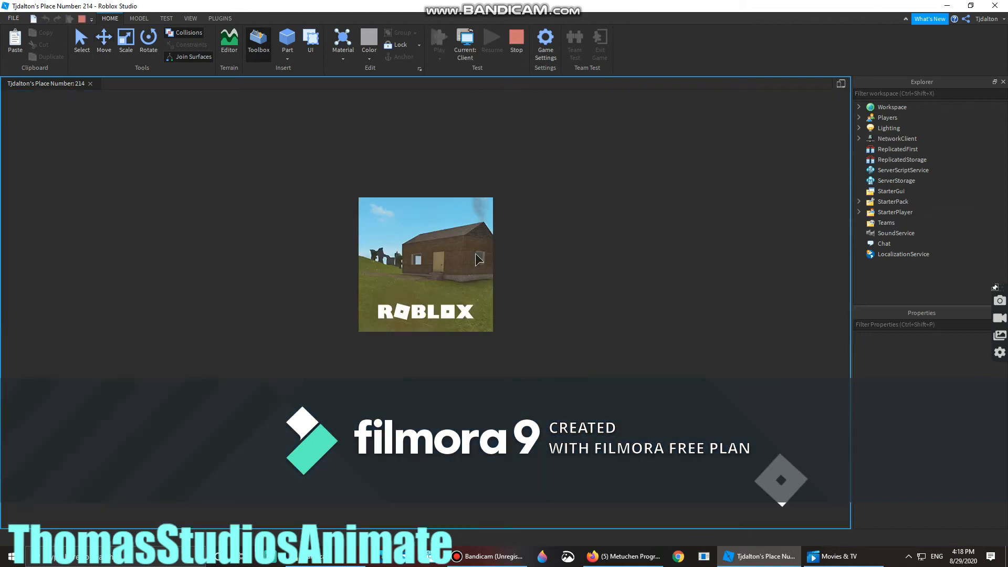